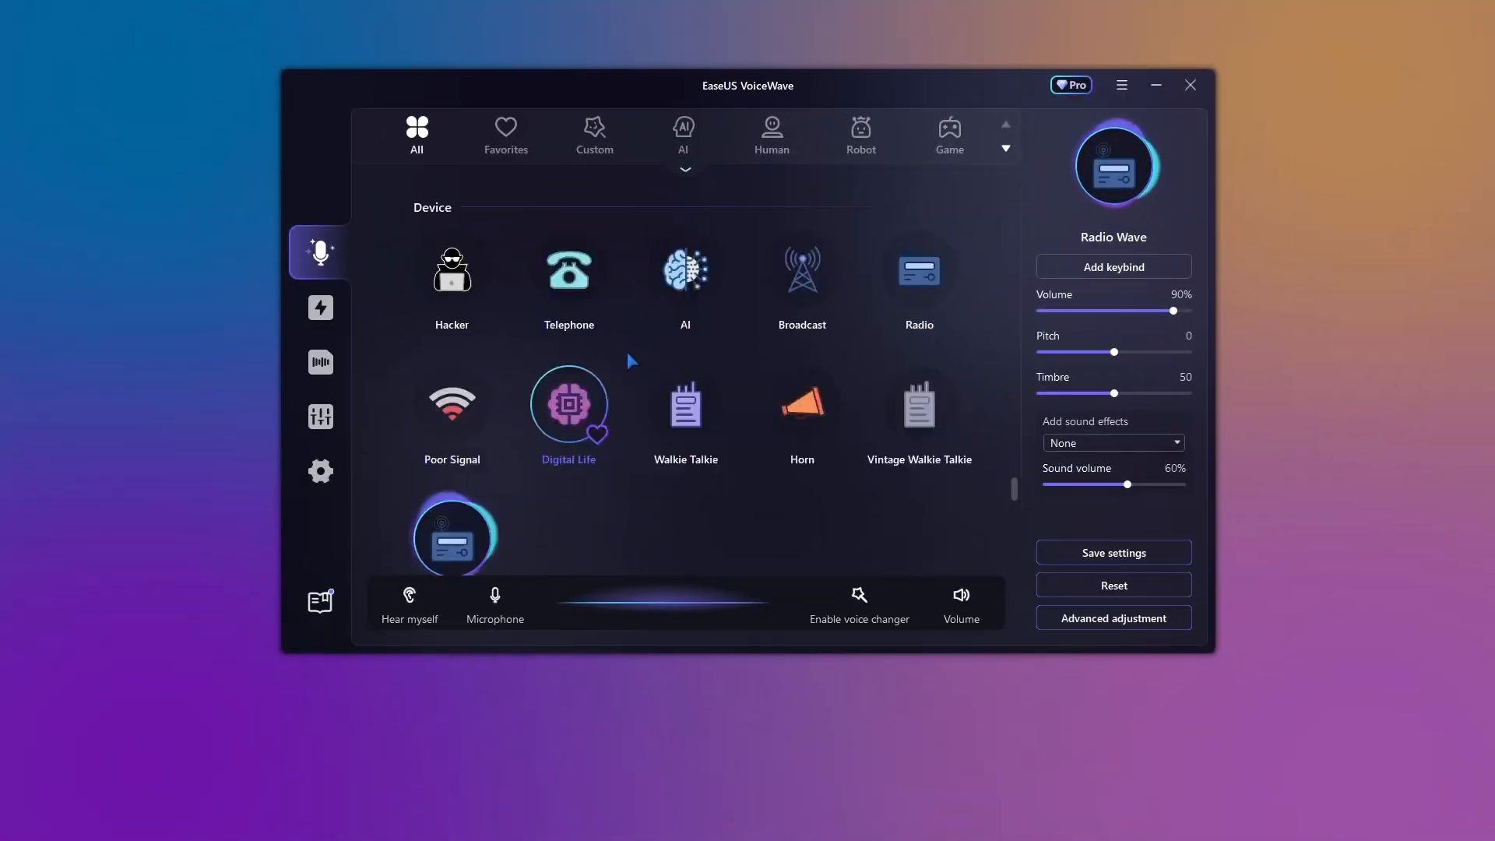
Step: Accept the default Program Files install folder and launch the evw_free installer from the desktop
{"action": "scroll", "scroll_direction": "down", "scroll_amount": 3}
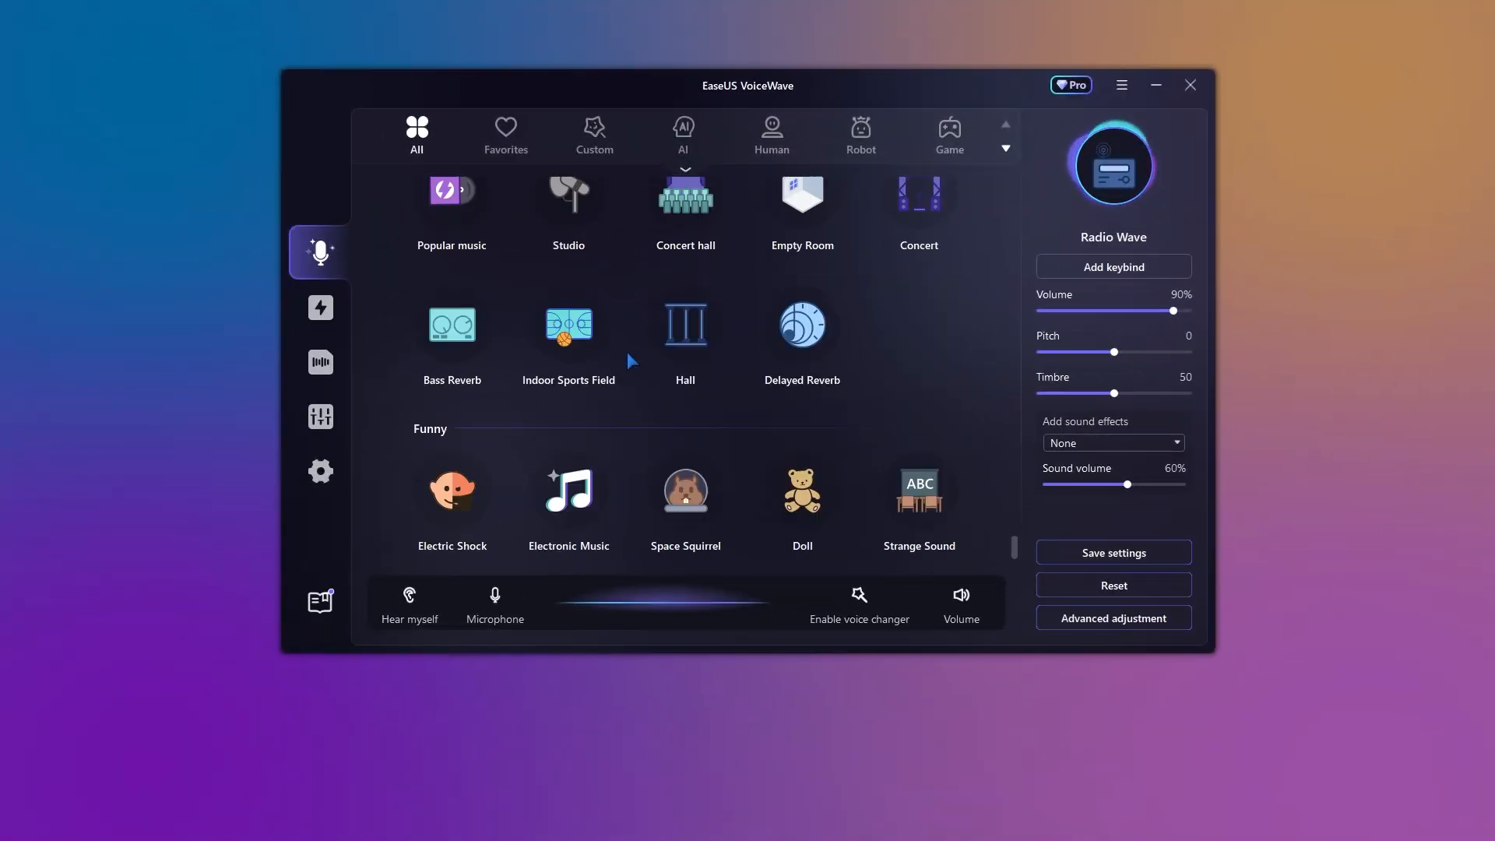
{"action": "left_click", "coordinate": [802, 488]}
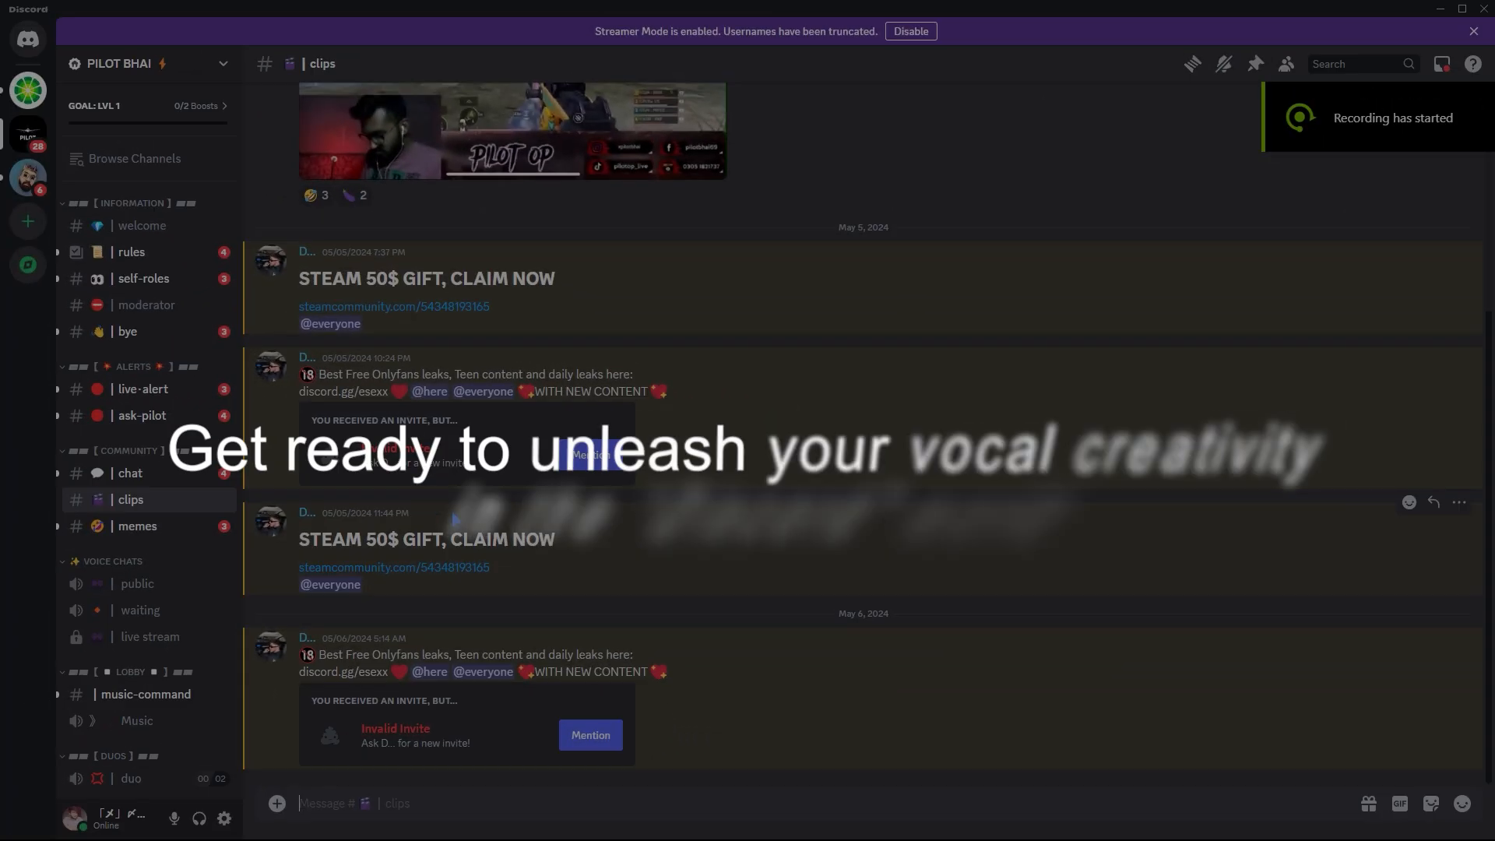
{"action": "scroll", "scroll_direction": "up", "scroll_amount": 3}
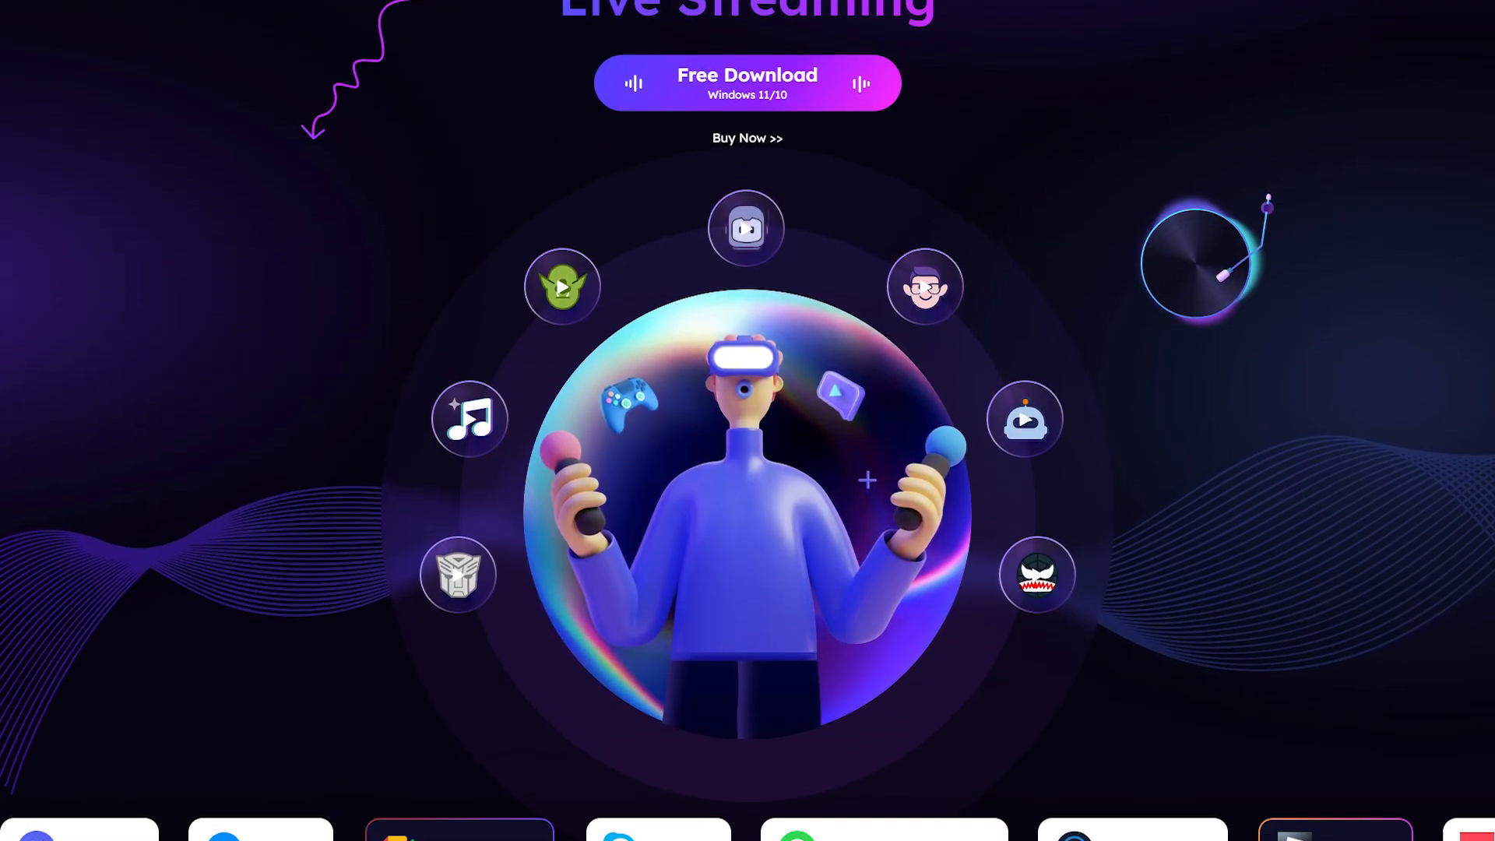
{"action": "scroll", "scroll_direction": "down", "scroll_amount": 3}
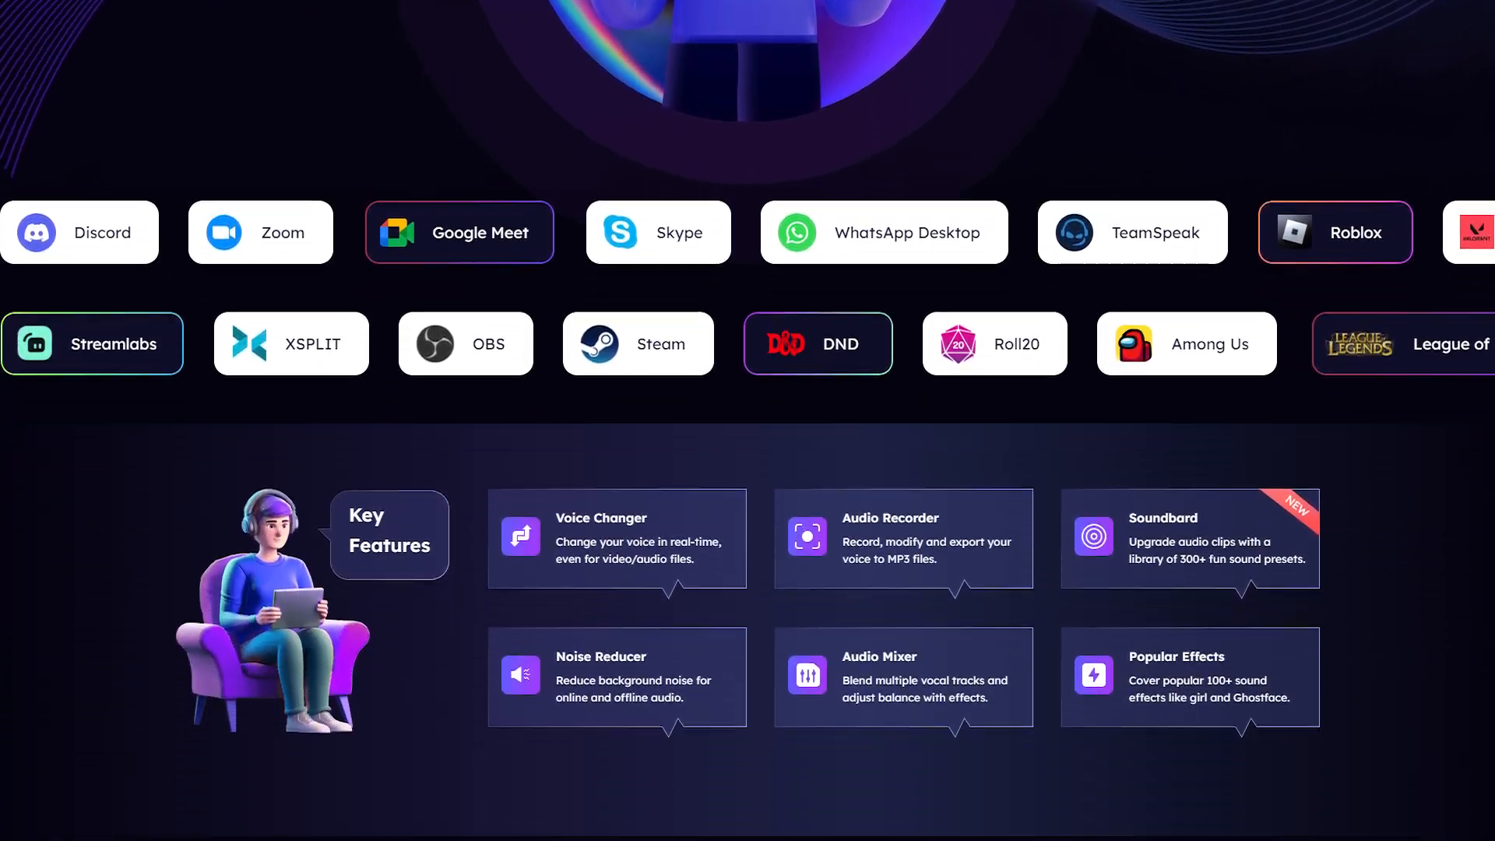
{"action": "scroll", "scroll_direction": "down", "scroll_amount": 3}
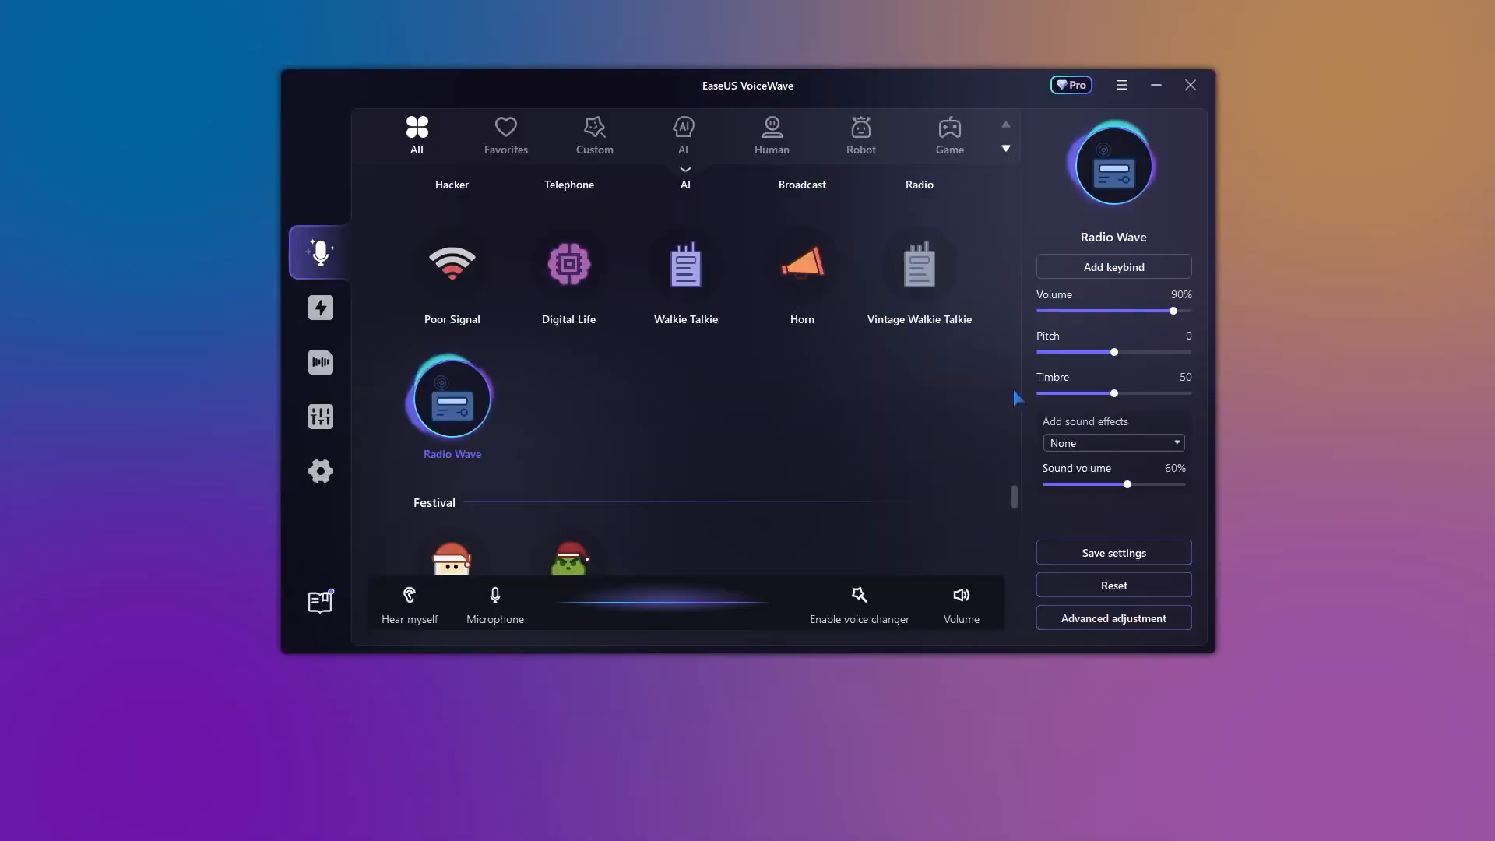
{"action": "mouse_move", "coordinate": [568, 264]}
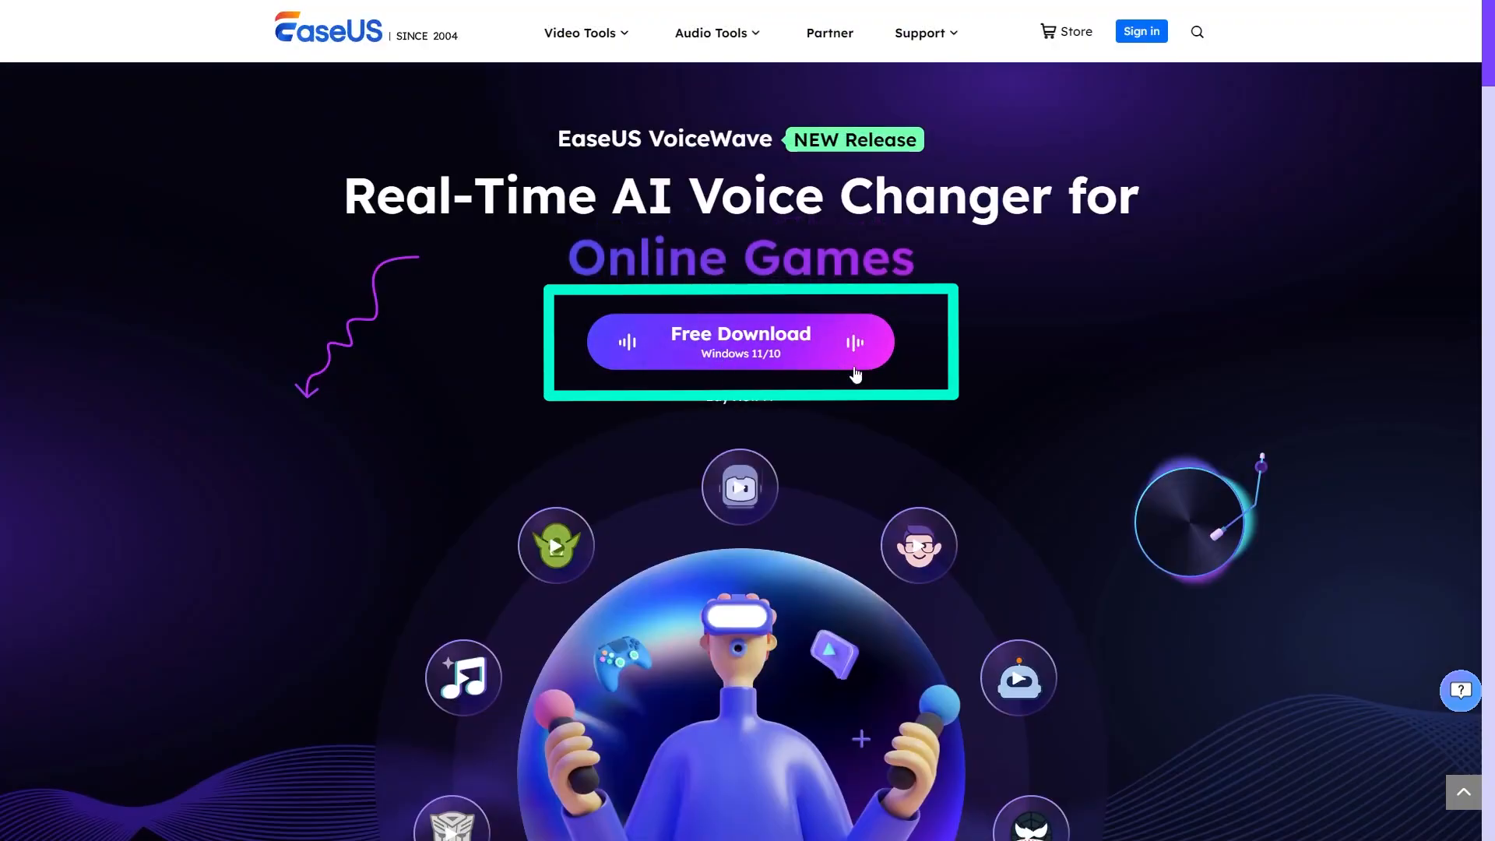
{"action": "mouse_move", "coordinate": [740, 341]}
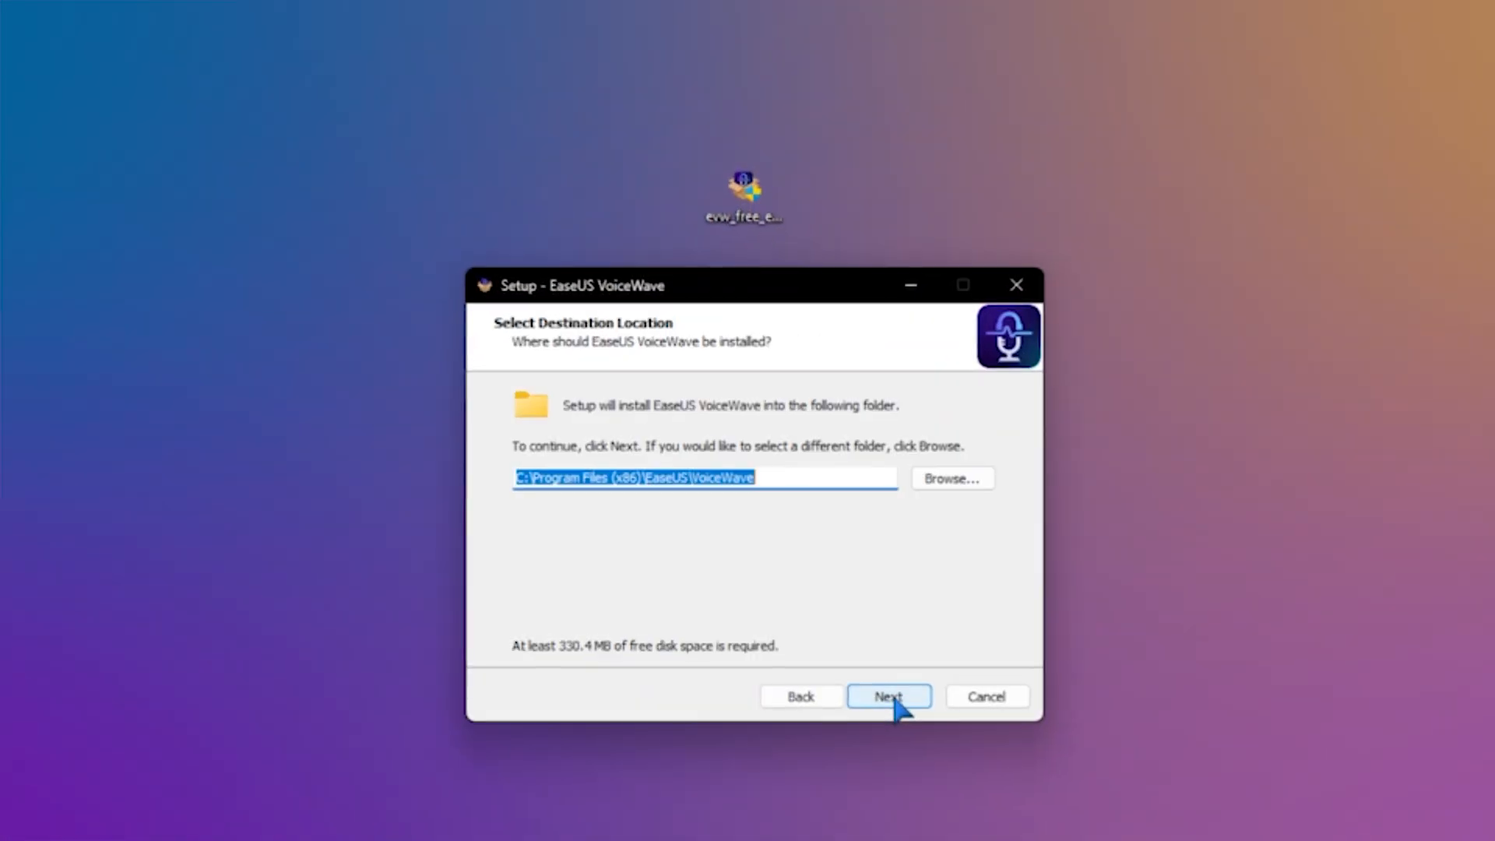
{"action": "left_click", "coordinate": [886, 696]}
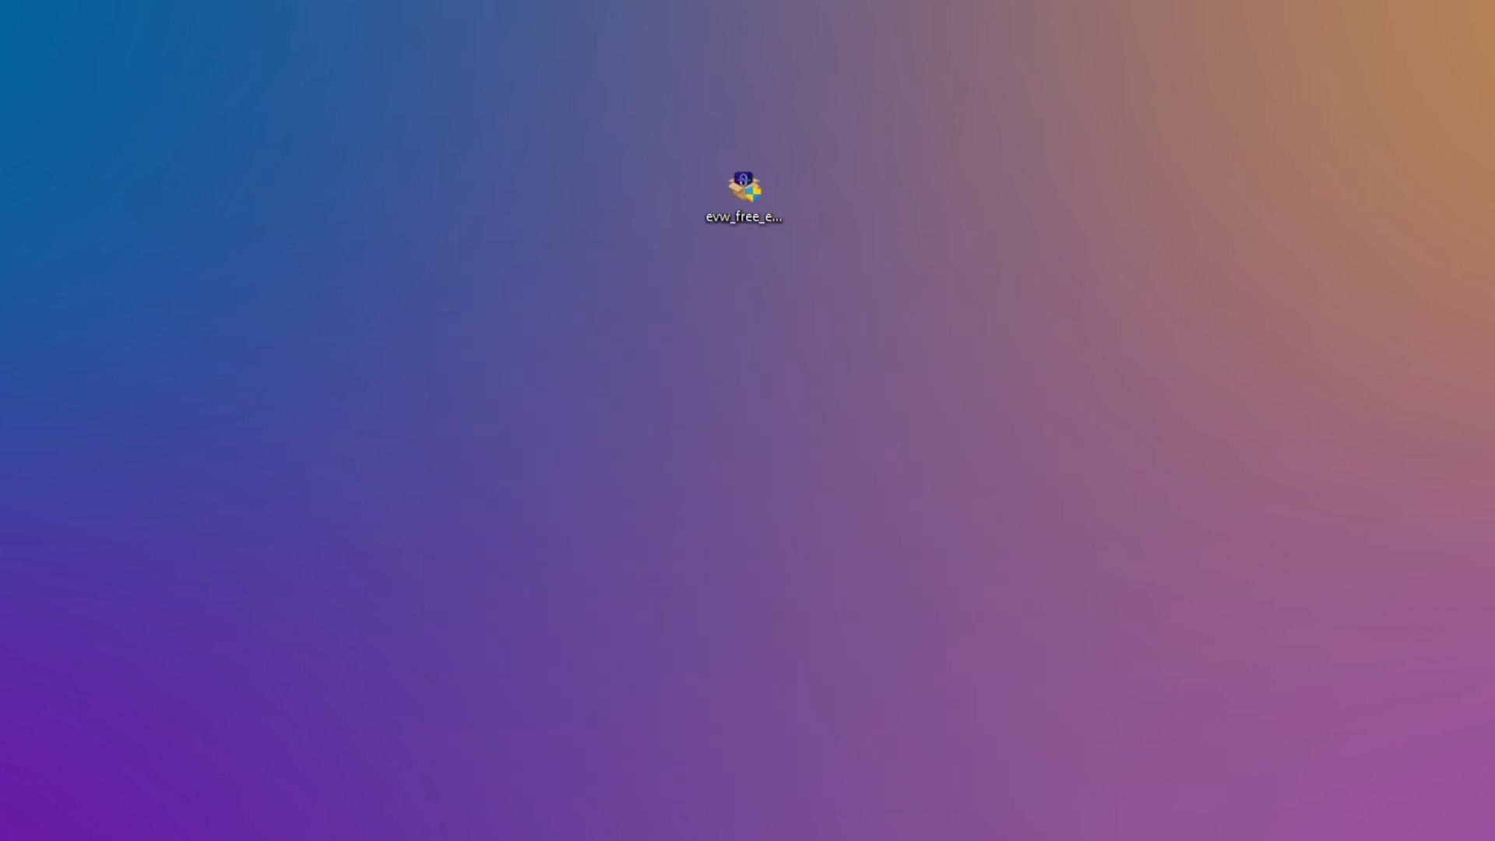
{"action": "double_click", "coordinate": [742, 191]}
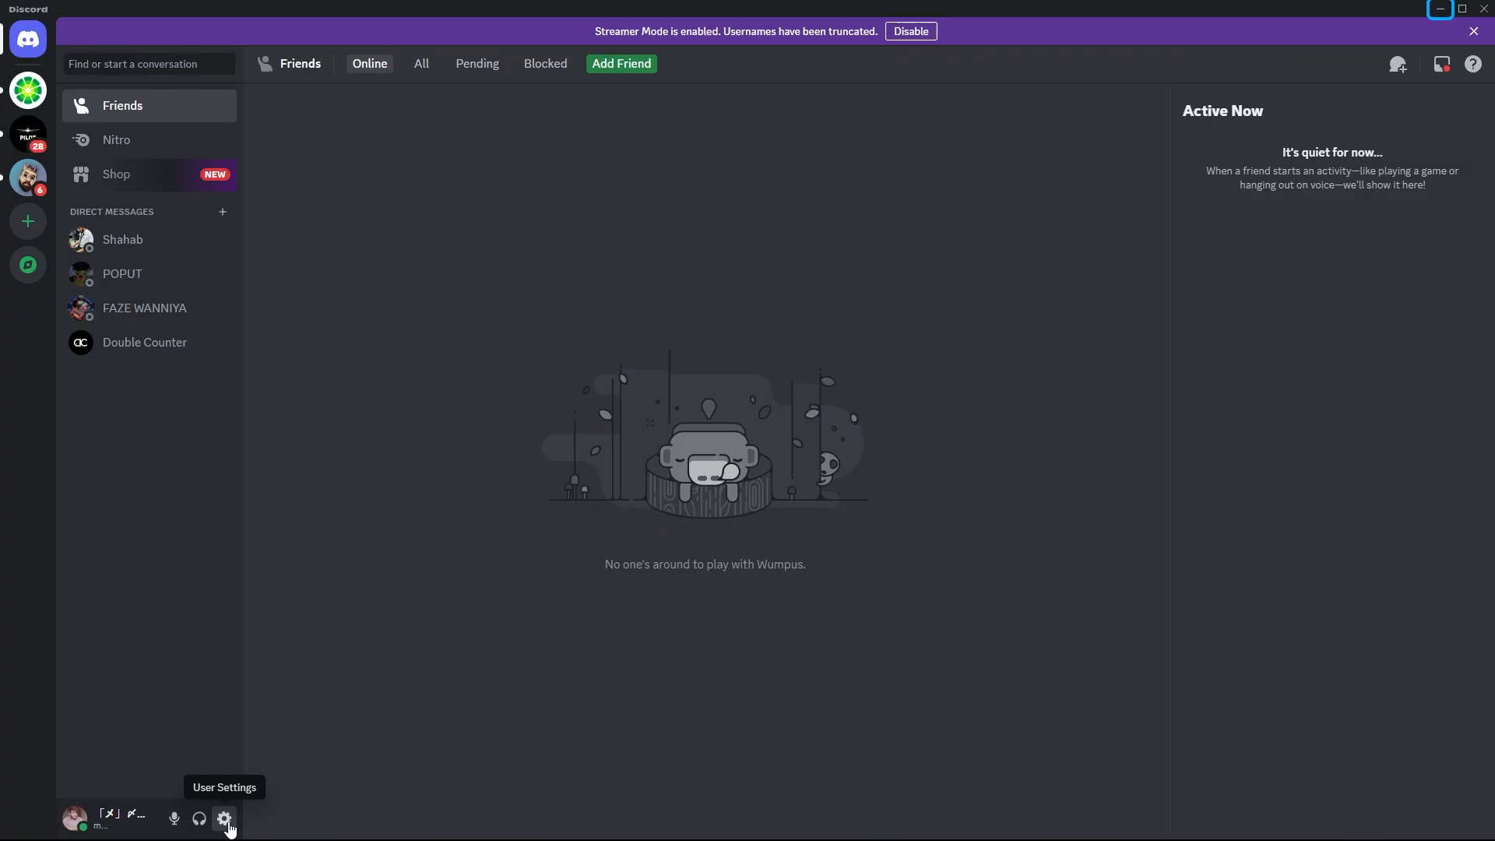
Step: Set Discord's Voice & Video input device to VoiceWave Microphone (EaseUS Virtual Device)
{"action": "left_click", "coordinate": [225, 818]}
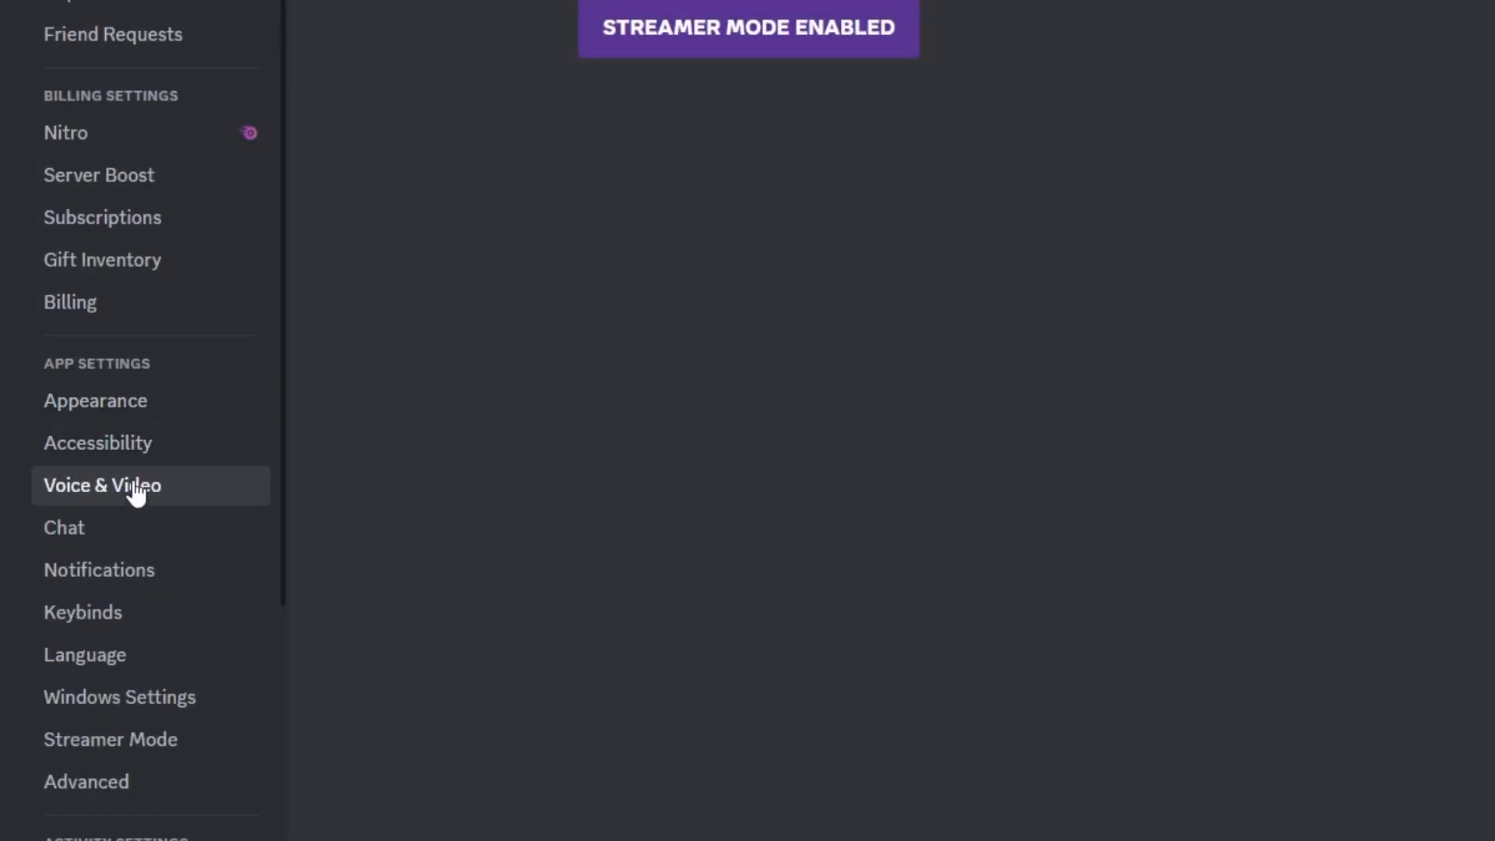
{"action": "left_click", "coordinate": [102, 485]}
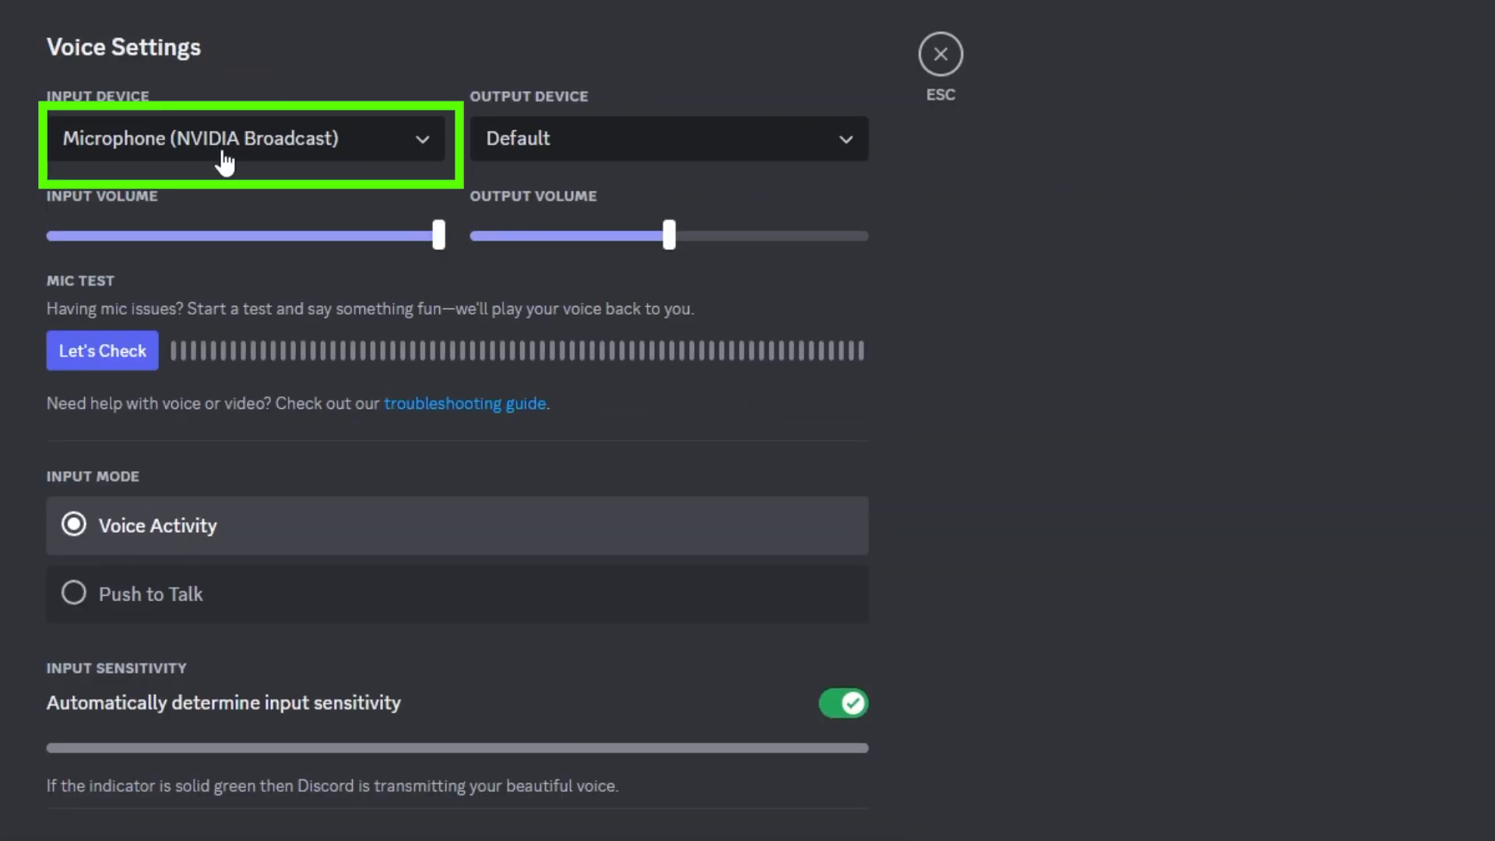
{"action": "left_click", "coordinate": [243, 139]}
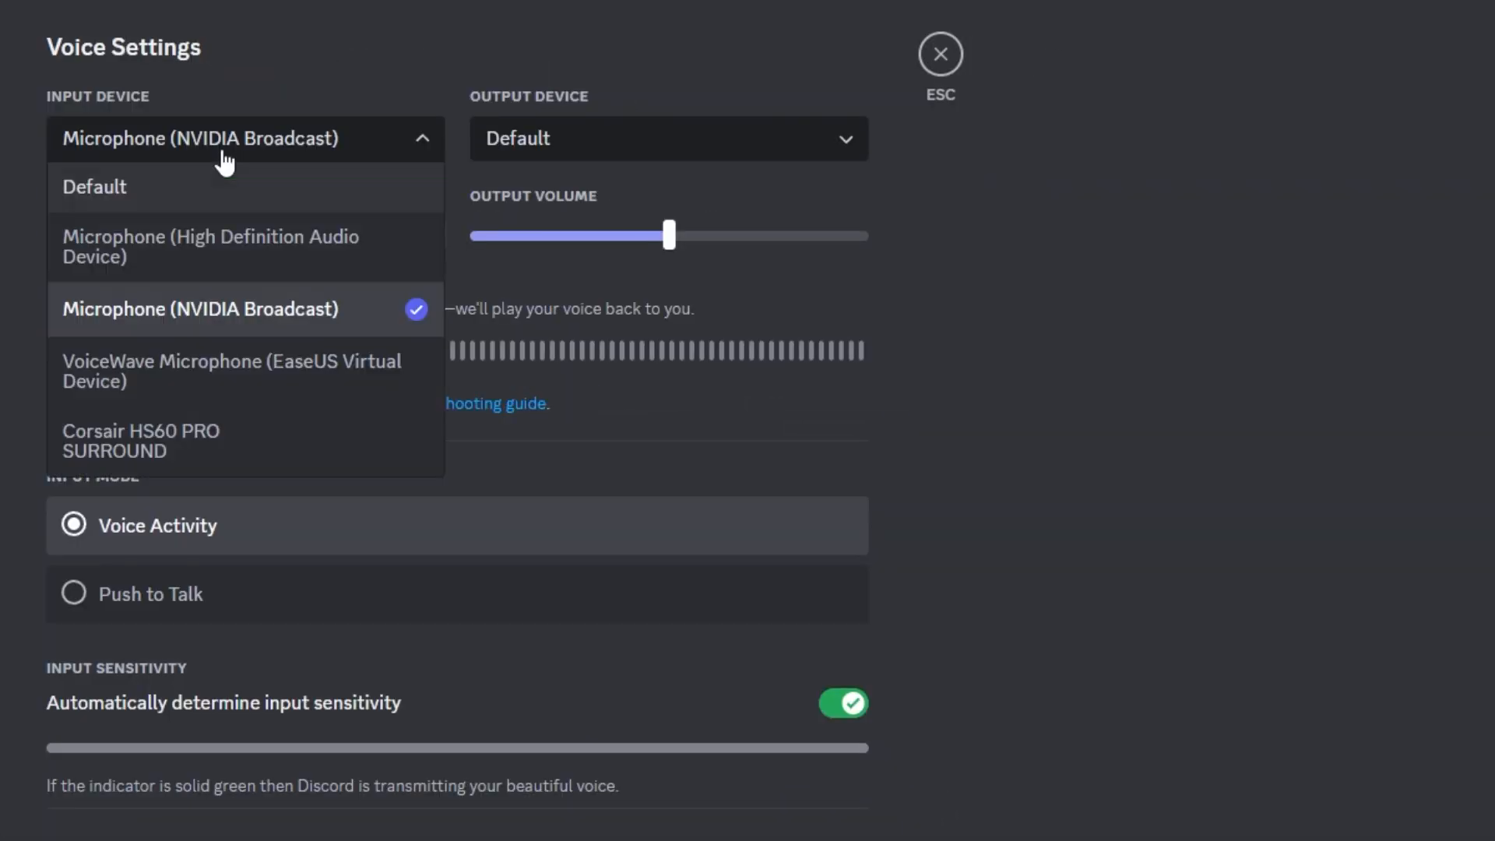
{"action": "left_click", "coordinate": [230, 371]}
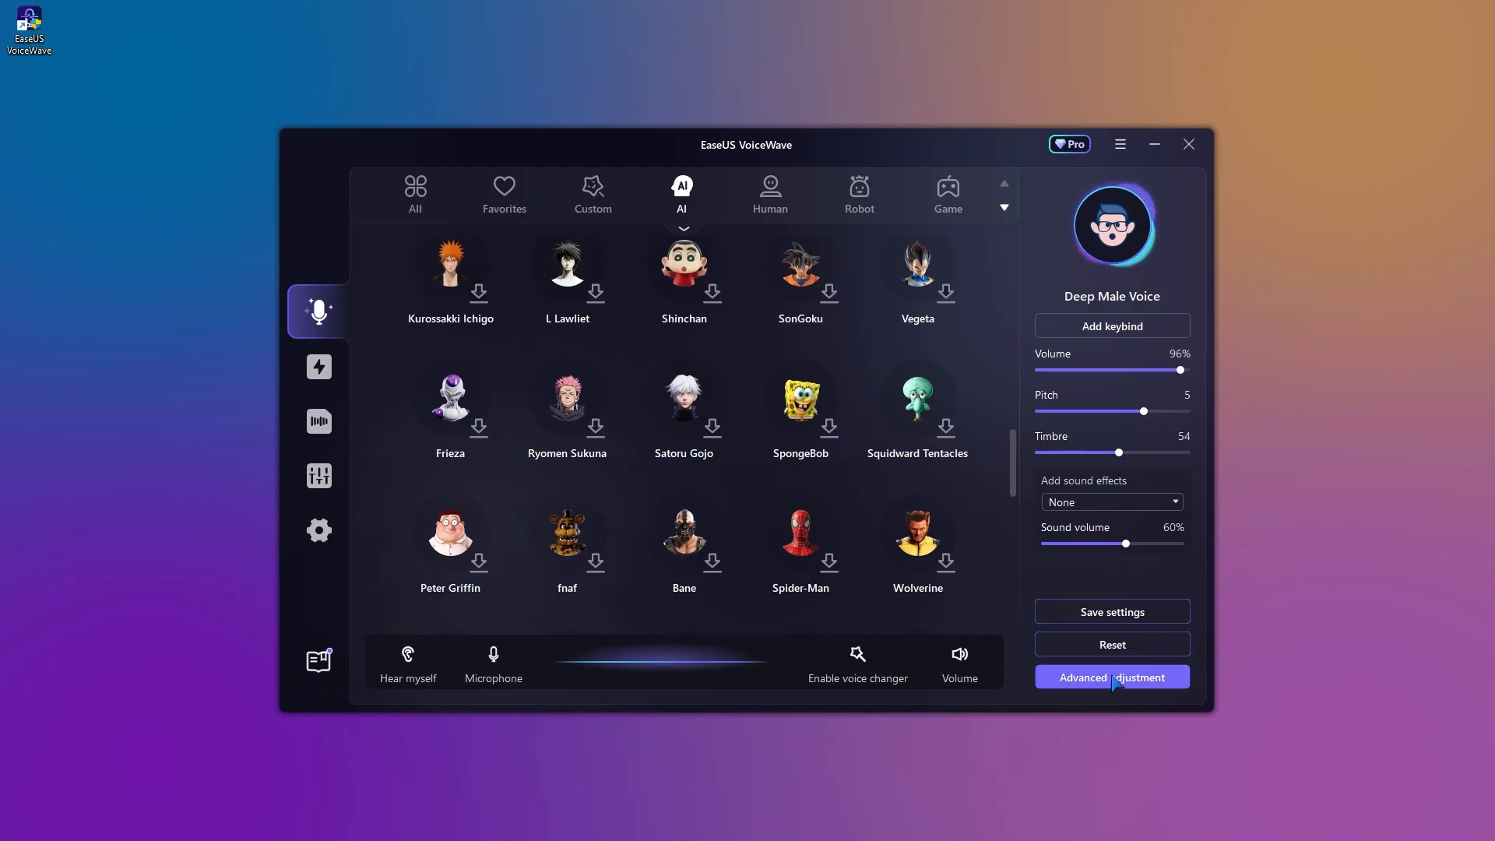
Step: Open Advanced adjustment for Deep Male Voice and enable the Robot voice effect
{"action": "left_click", "coordinate": [415, 194]}
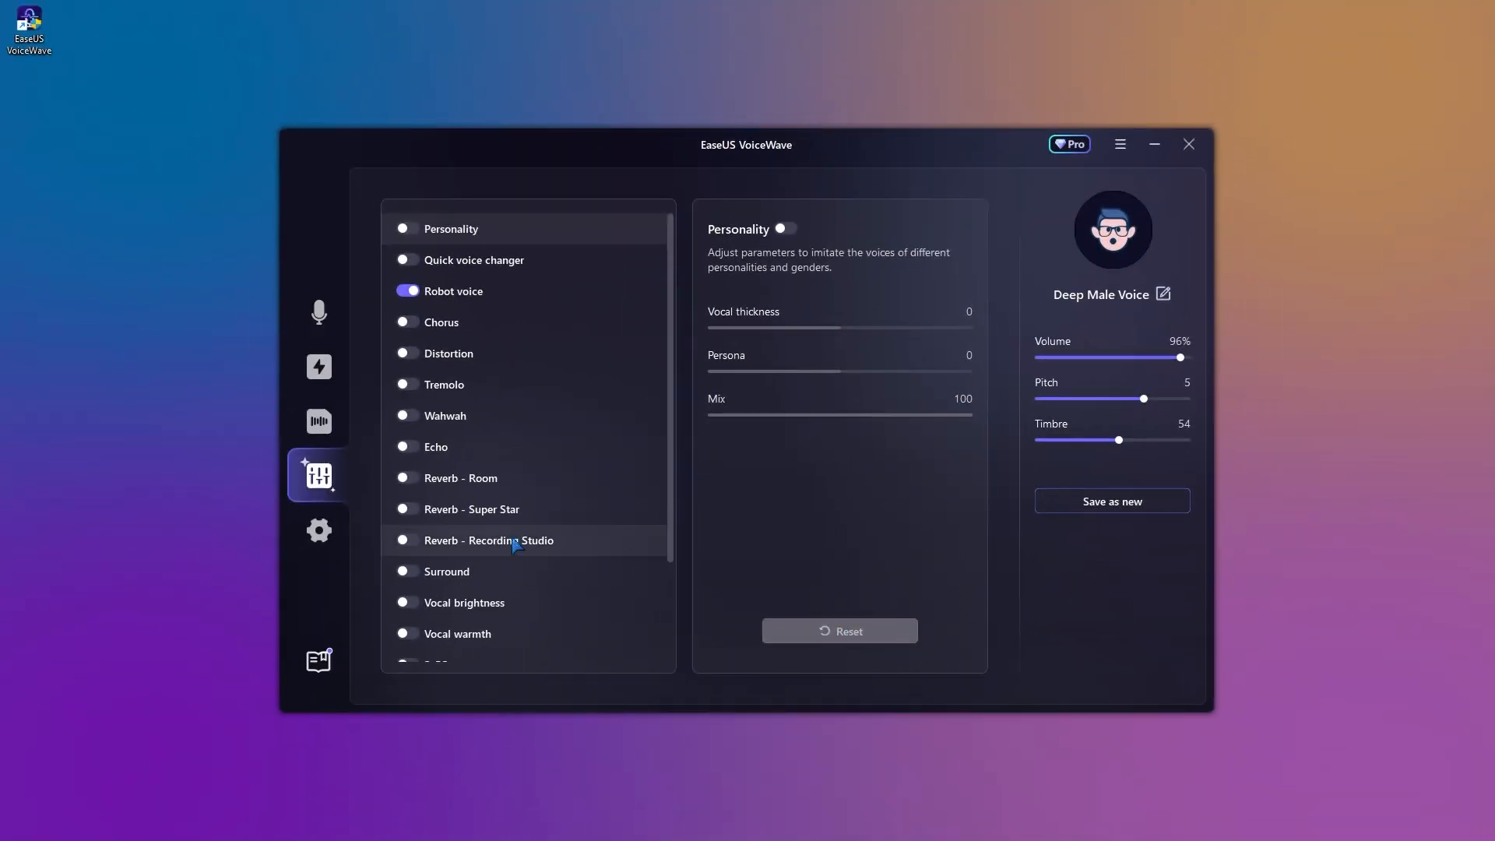
{"action": "left_click", "coordinate": [318, 310]}
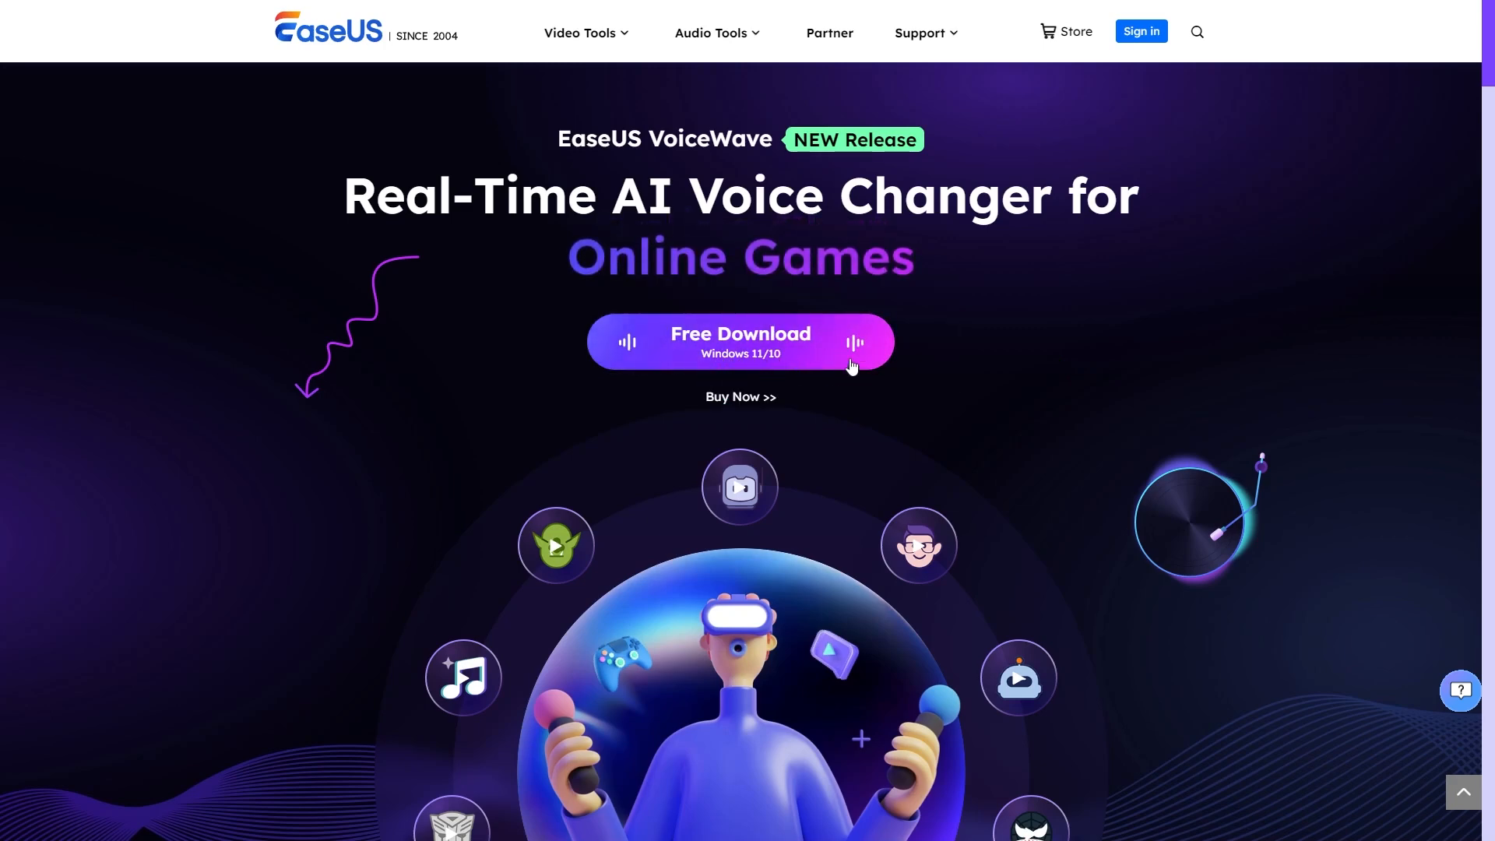
Step: Start the free VoiceWave installer download from the EaseUS product page
{"action": "left_click", "coordinate": [740, 341]}
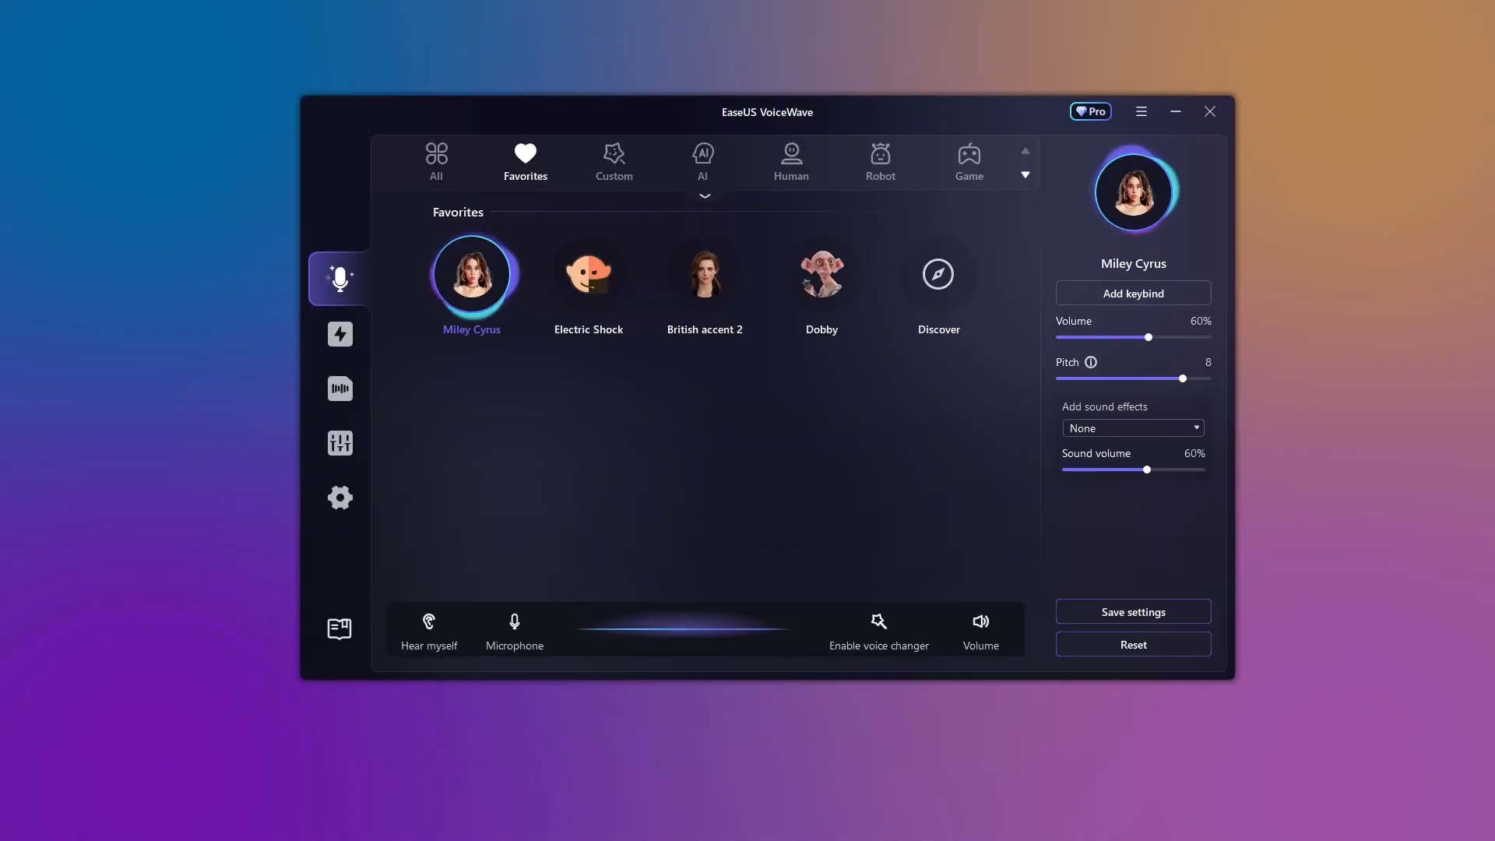